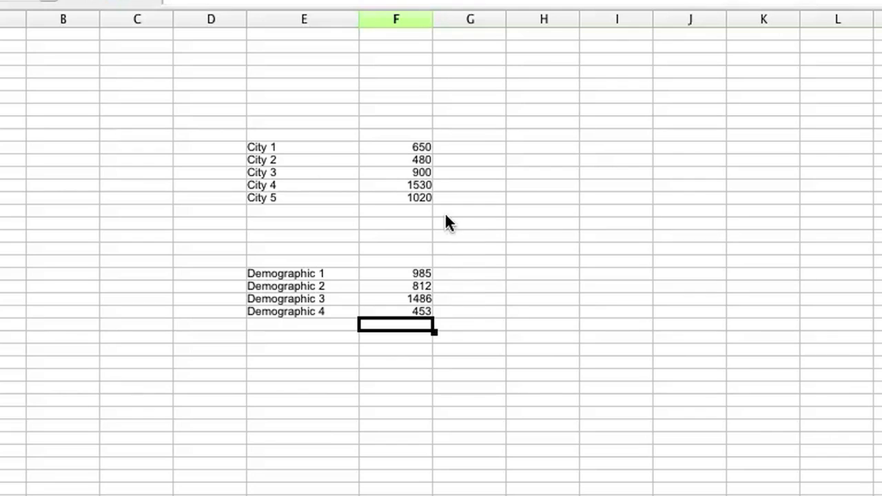
Create a default column chart from the city data.
{"action": "left_click", "coordinate": [303, 146]}
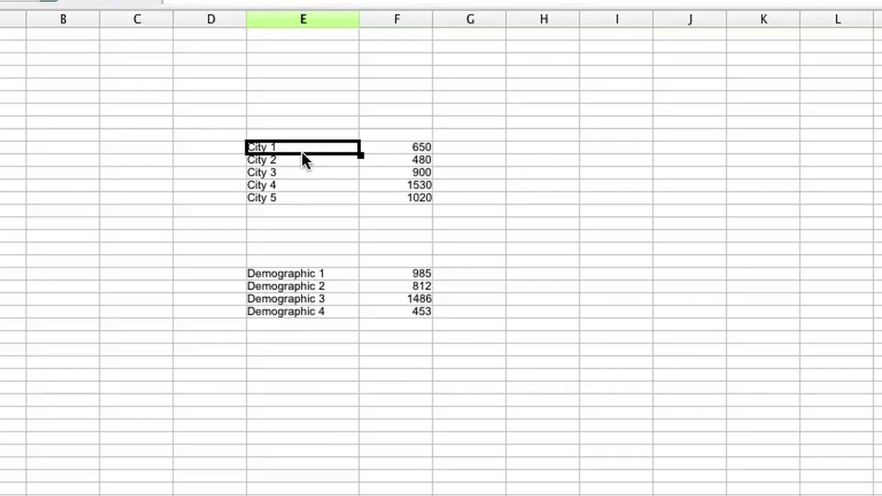
{"action": "mouse_move", "coordinate": [296, 210]}
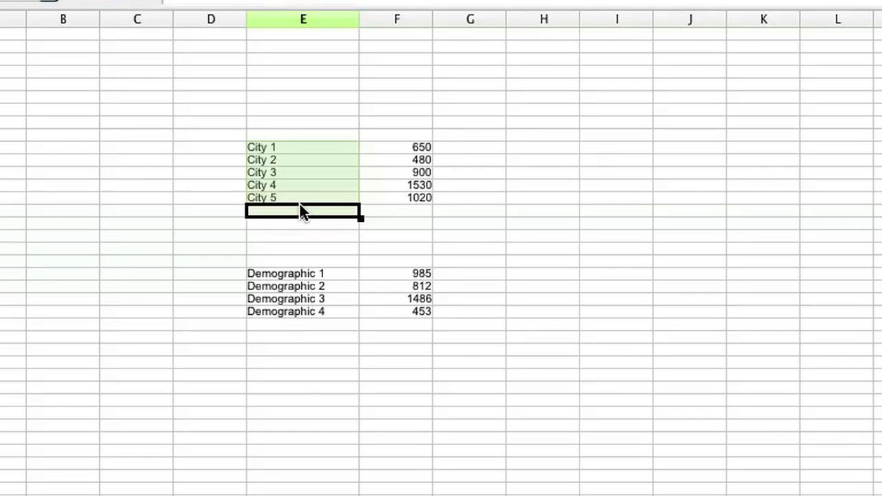
{"action": "left_click", "coordinate": [303, 146]}
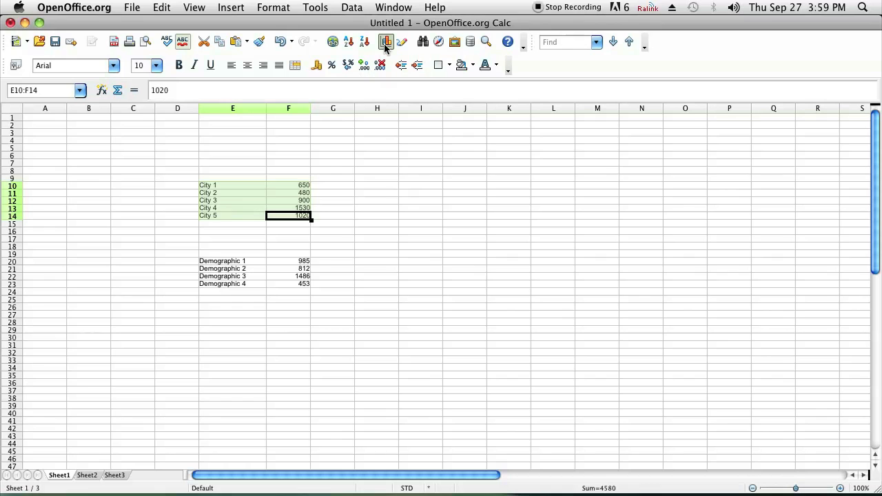
{"action": "left_click", "coordinate": [386, 41]}
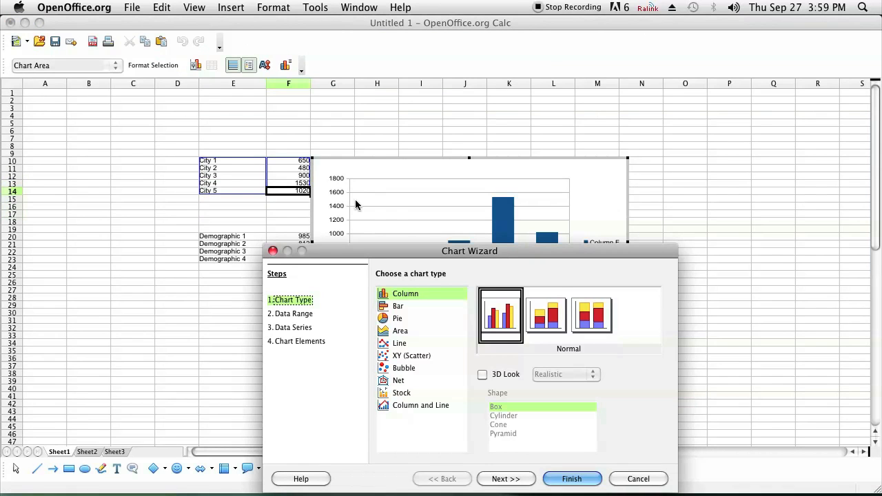
{"action": "left_click_drag", "start_coordinate": [468, 251], "coordinate": [458, 170]}
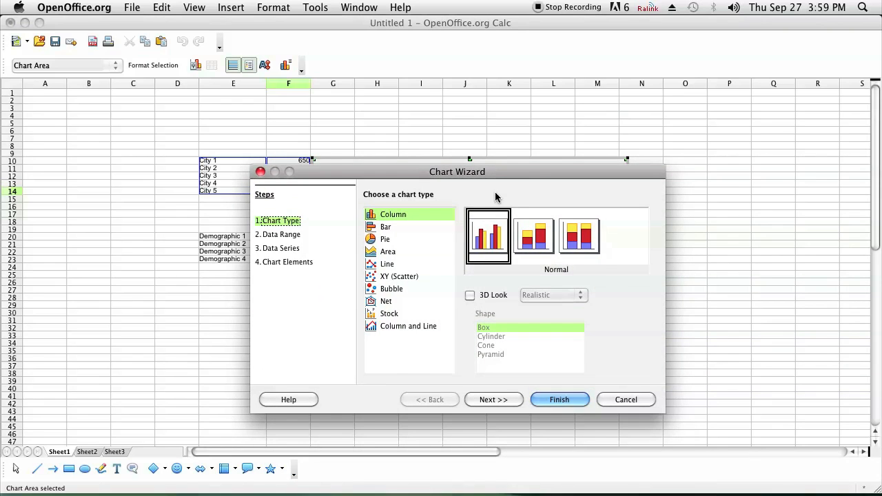
{"action": "mouse_move", "coordinate": [560, 400]}
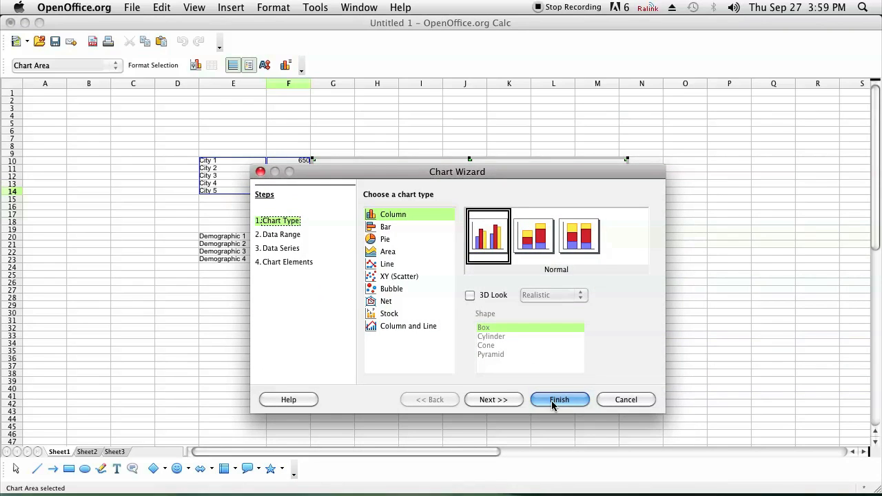
{"action": "left_click", "coordinate": [559, 399]}
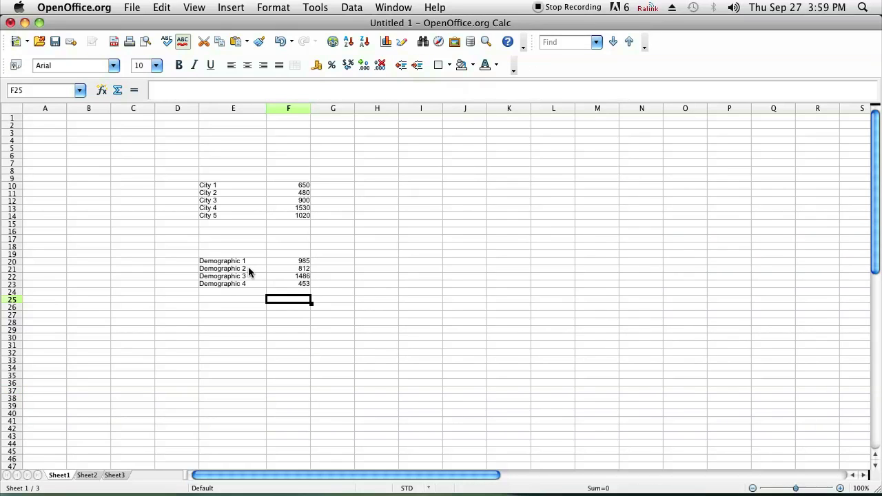
Total the four demographic values with =SUM(F20:F23) in F24, giving 3736.
{"action": "left_click_drag", "start_coordinate": [233, 260], "coordinate": [233, 284]}
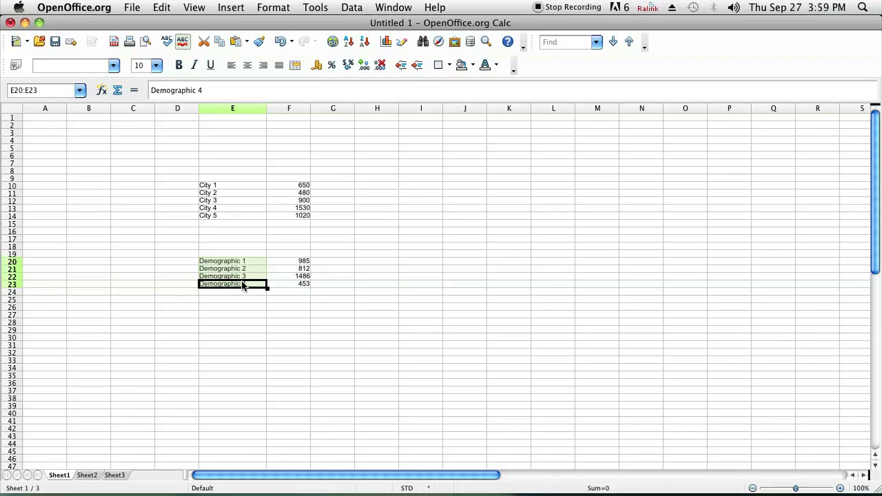
{"action": "mouse_move", "coordinate": [297, 262]}
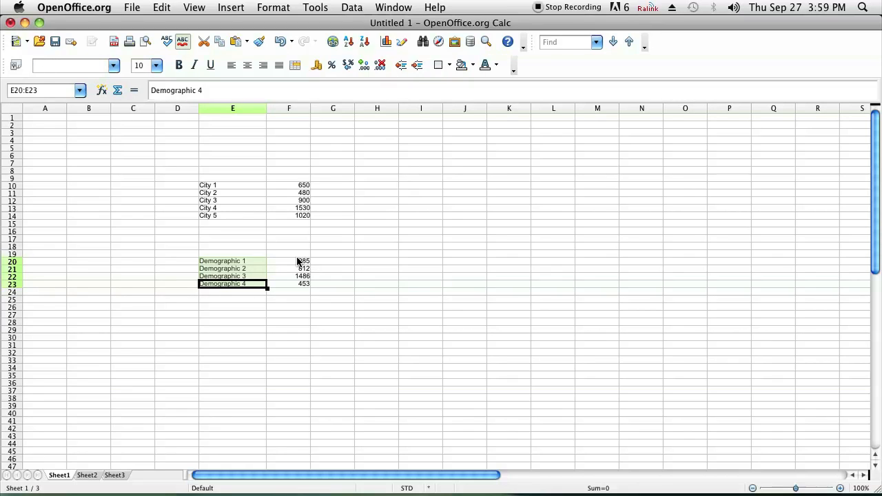
{"action": "left_click", "coordinate": [288, 284]}
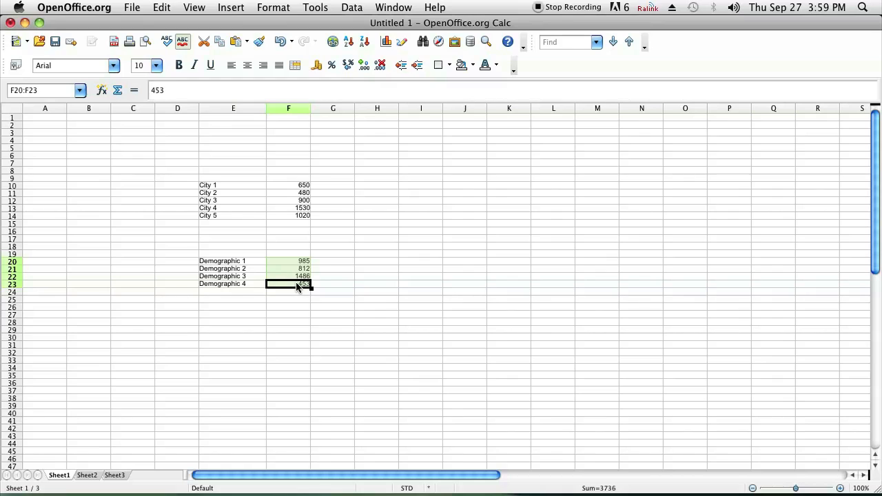
{"action": "left_click", "coordinate": [288, 292]}
{"action": "type", "text": "=("}
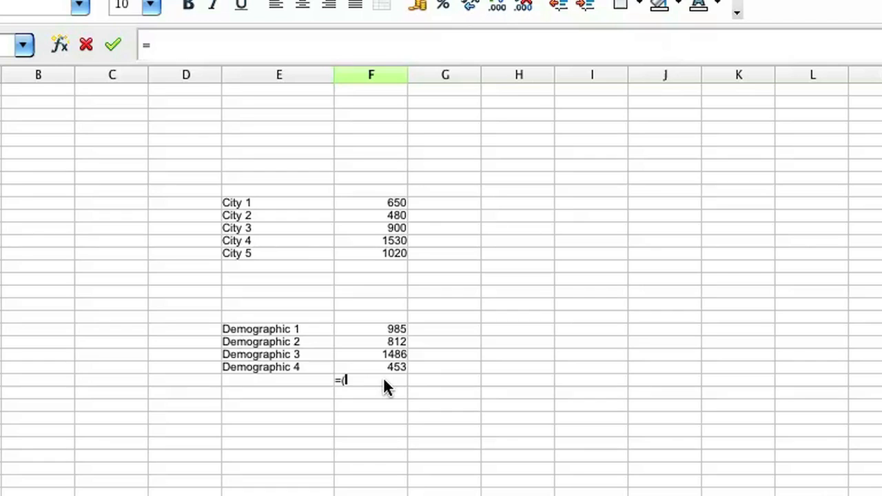
{"action": "type", "text": "SUM"}
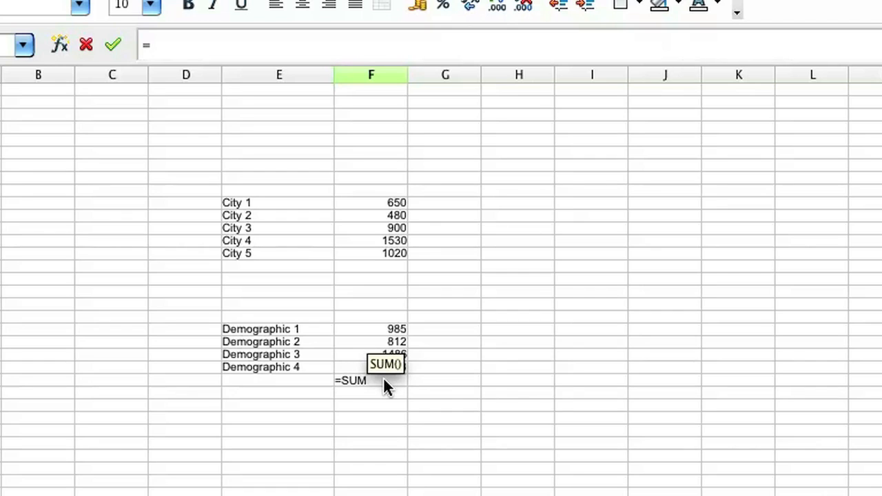
{"action": "left_click_drag", "start_coordinate": [370, 328], "coordinate": [371, 342]}
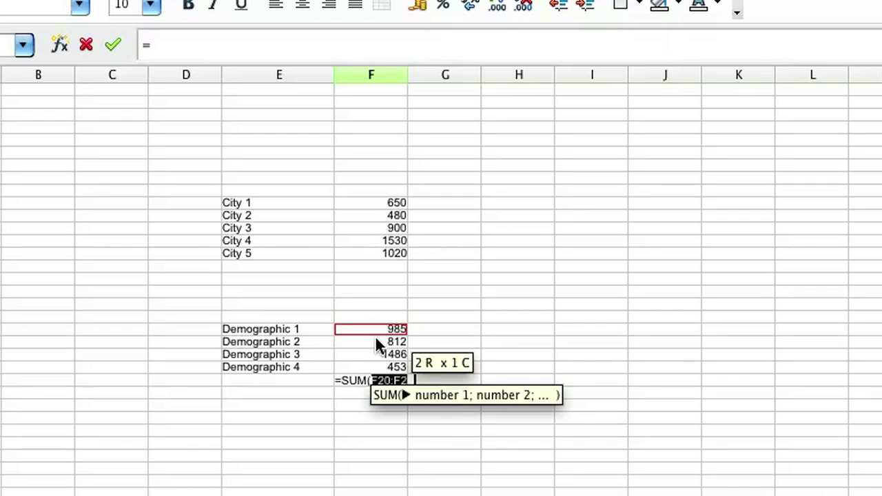
{"action": "left_click_drag", "start_coordinate": [371, 328], "coordinate": [371, 366]}
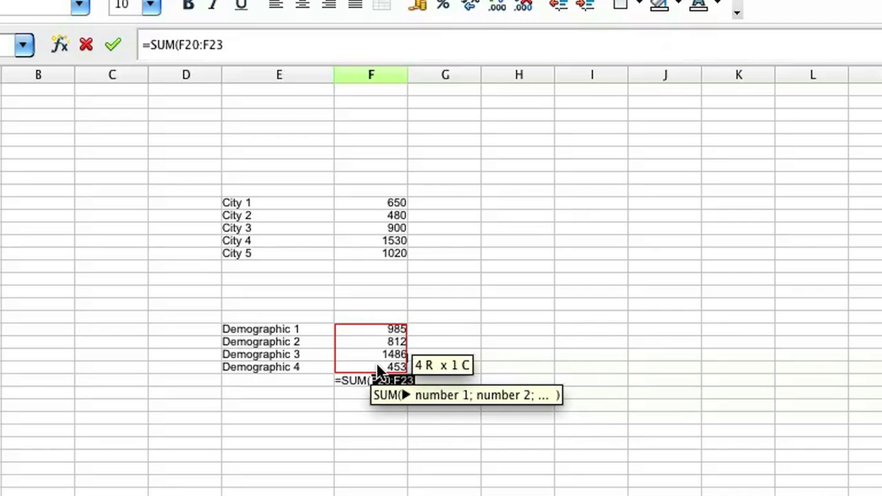
{"action": "key", "text": "Enter"}
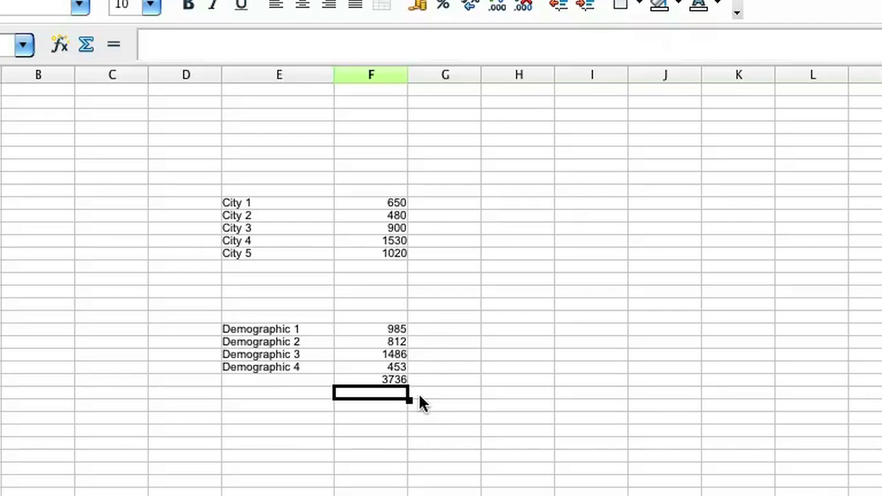
{"action": "left_click", "coordinate": [443, 331]}
{"action": "type", "text": "="}
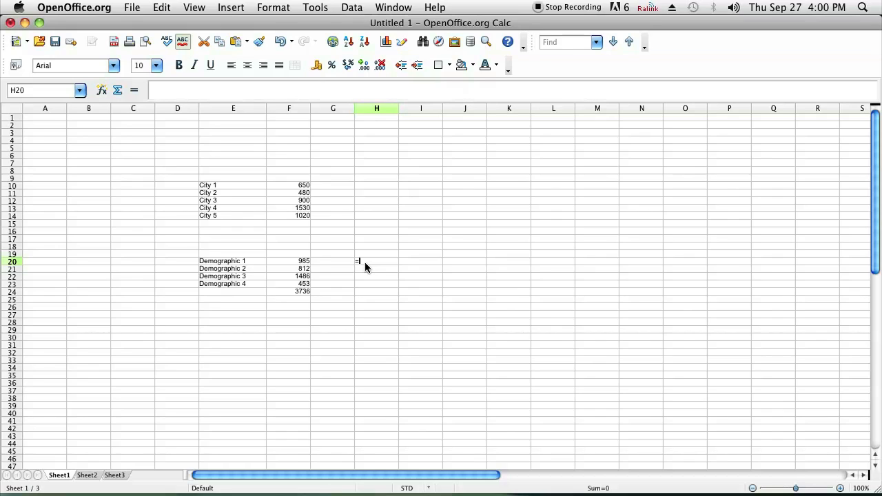
Begin the percentage formula =100*(F20/F24) for Demographic 1 in H20.
{"action": "type", "text": "100*"}
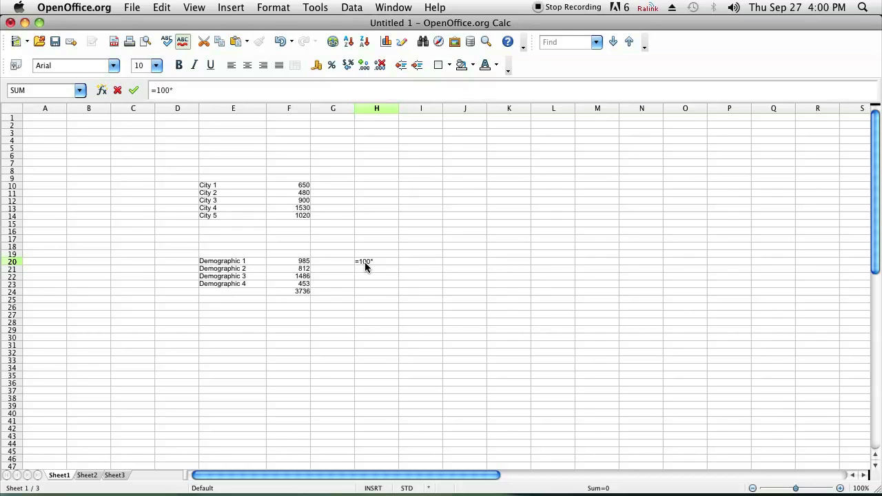
{"action": "type", "text": "("}
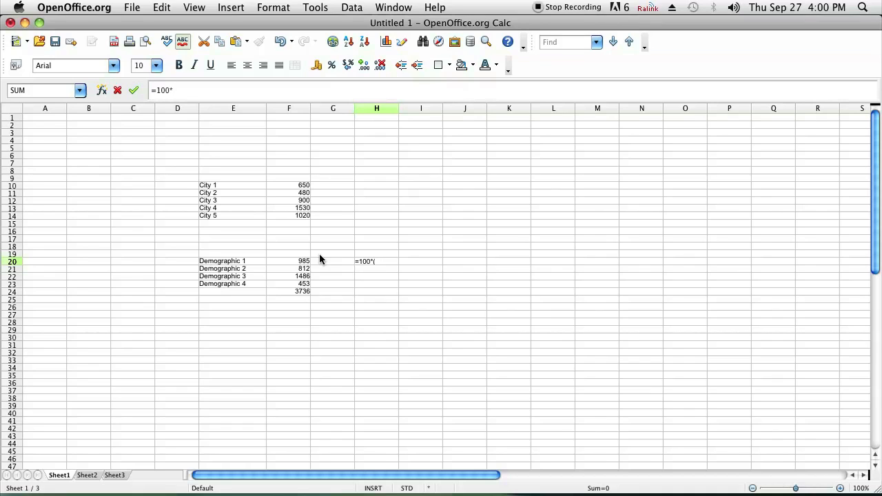
{"action": "left_click", "coordinate": [289, 260]}
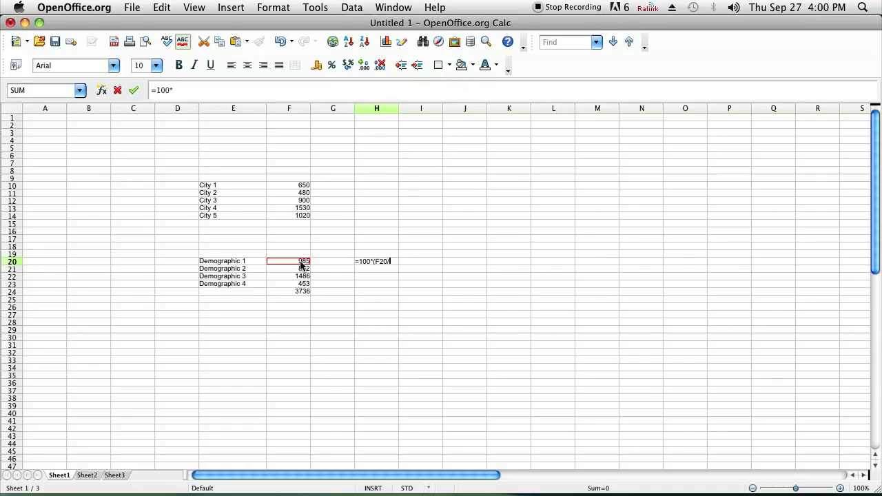
{"action": "left_click", "coordinate": [289, 293]}
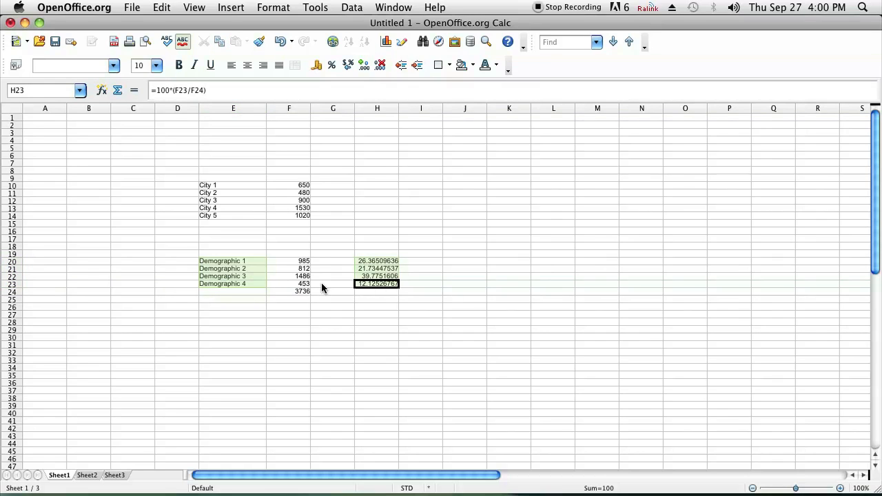
{"action": "mouse_move", "coordinate": [276, 285]}
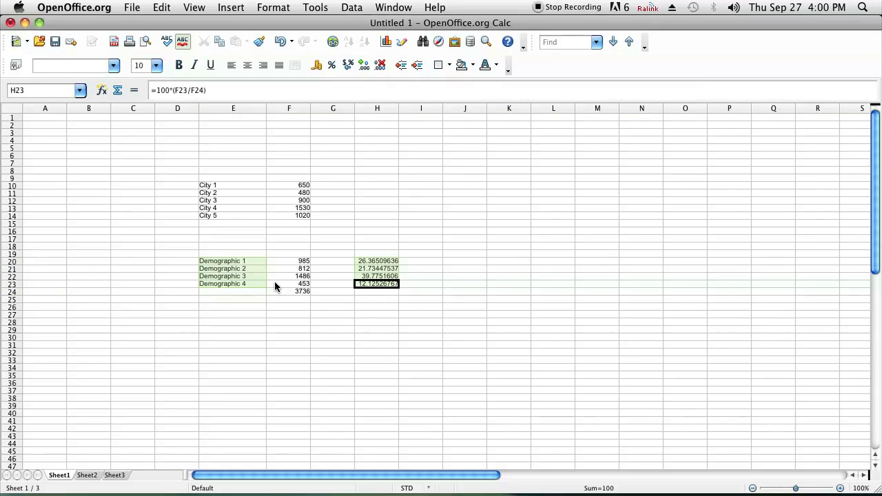
{"action": "mouse_move", "coordinate": [347, 306]}
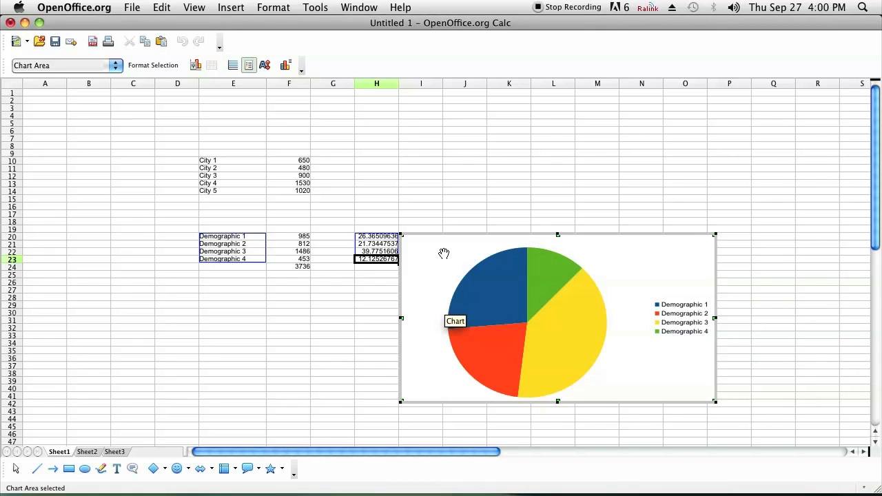
{"action": "mouse_move", "coordinate": [609, 380]}
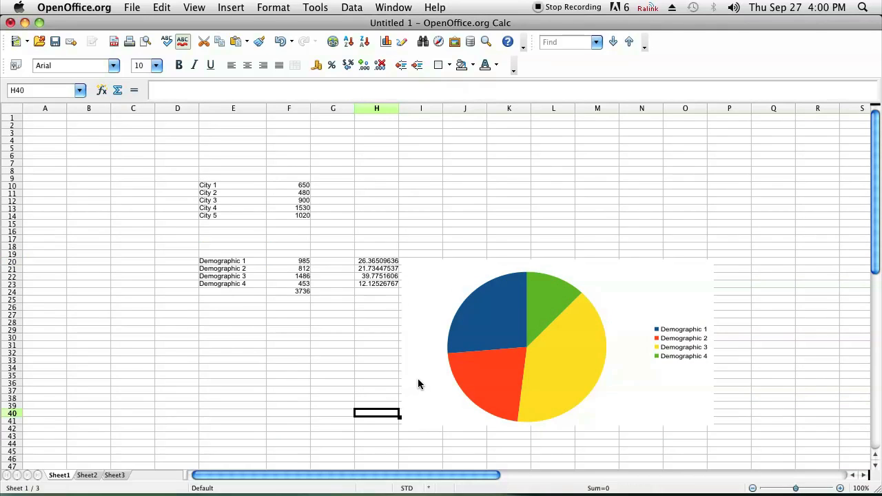
{"action": "mouse_move", "coordinate": [311, 352]}
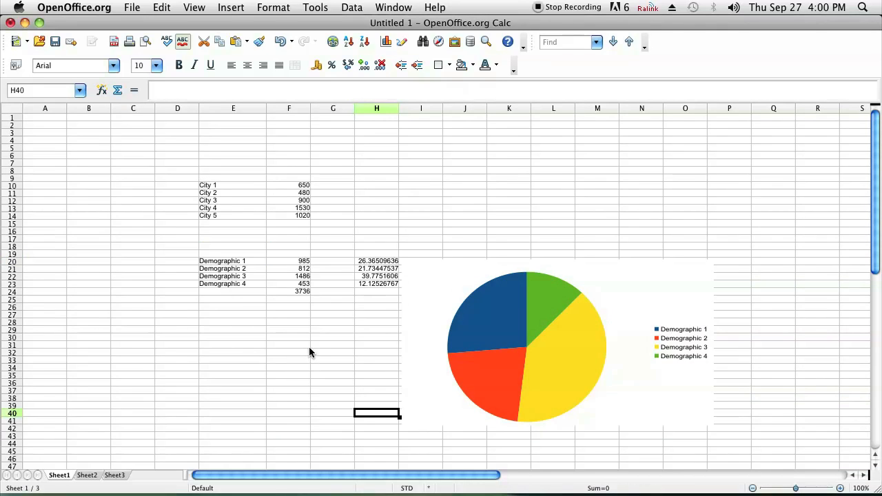